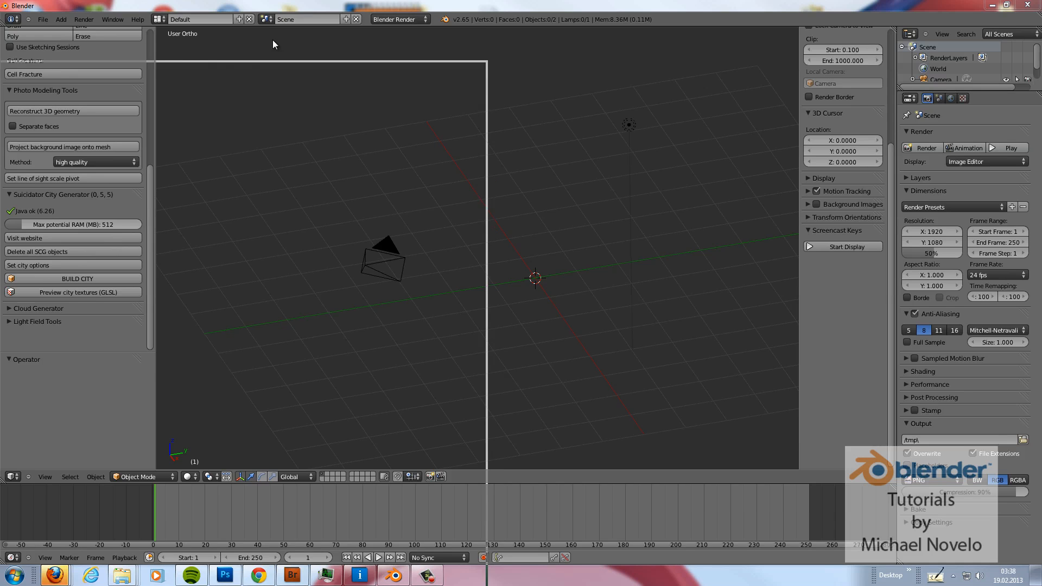
# Turn the 3D View into a Movie Clip Editor and browse to load petersplatz.jpg as a clip
pyautogui.click(54, 576)
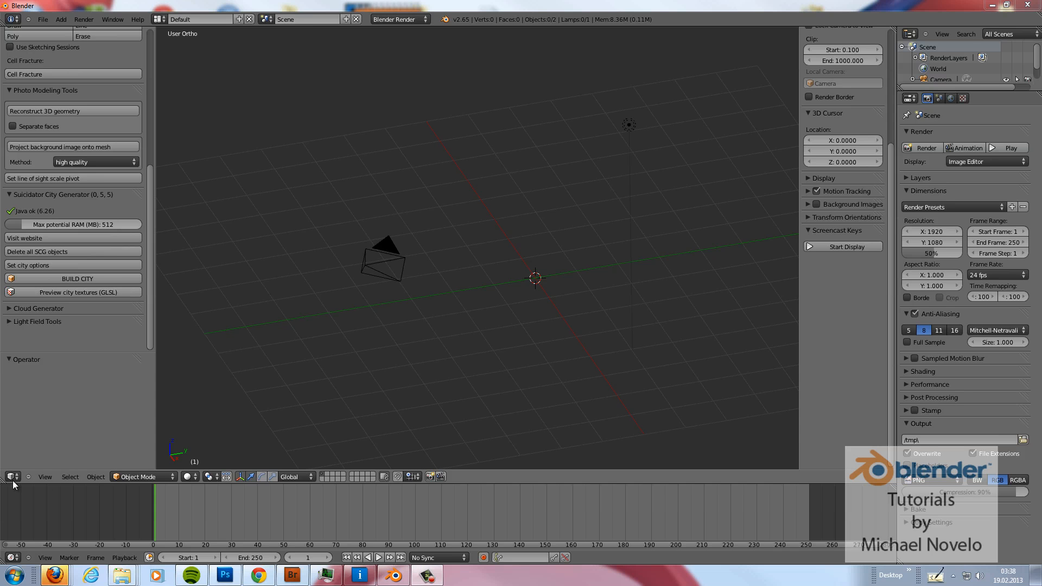
pyautogui.click(10, 478)
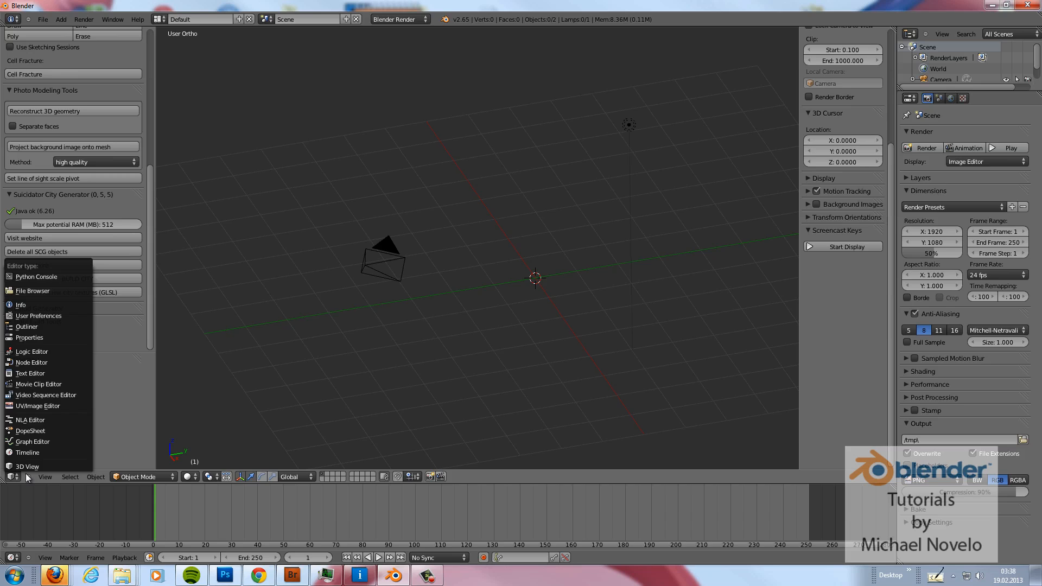
pyautogui.click(27, 467)
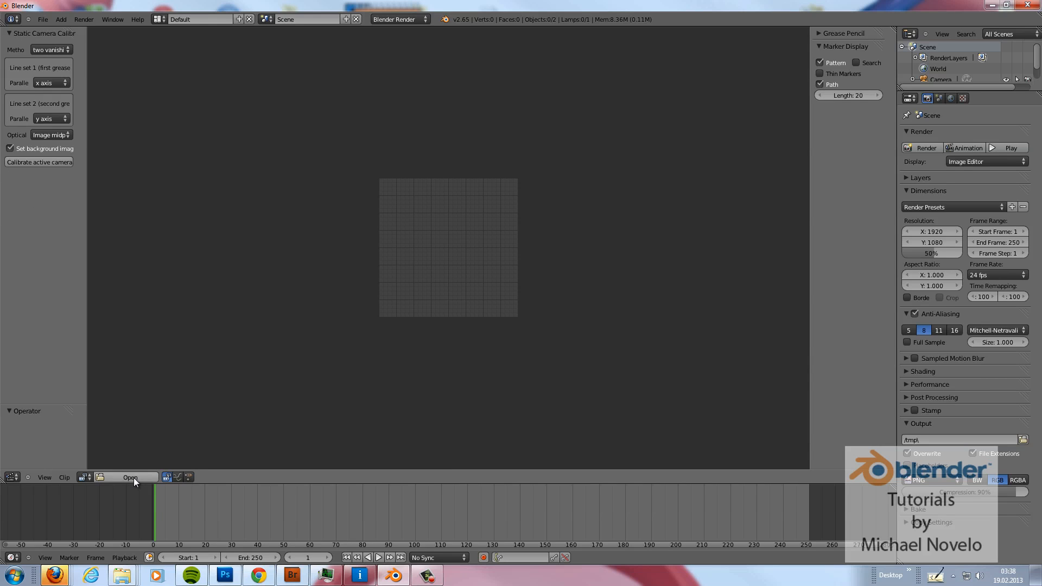
pyautogui.click(130, 478)
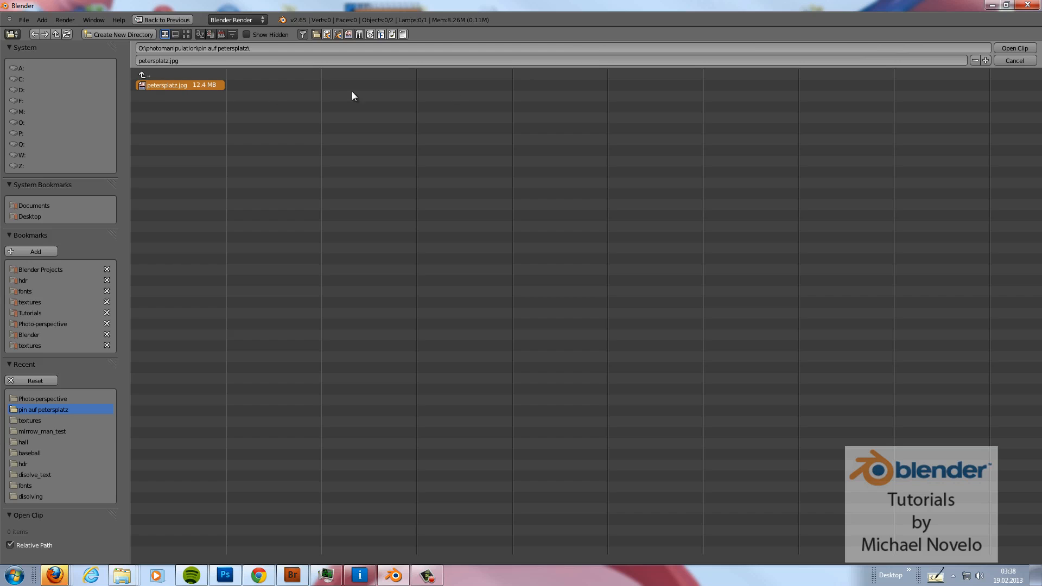
pyautogui.moveTo(688, 208)
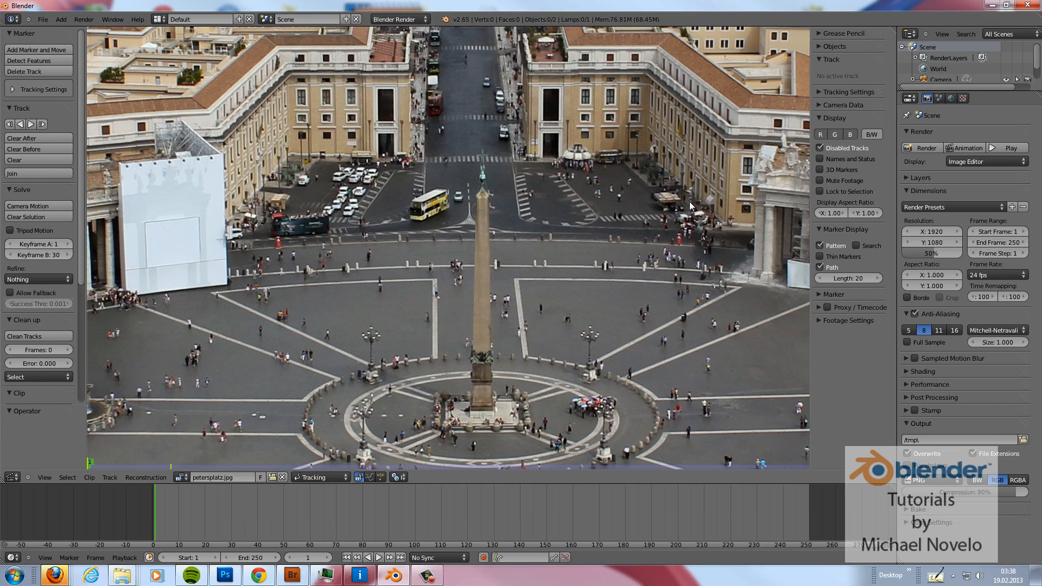
pyautogui.moveTo(435, 286)
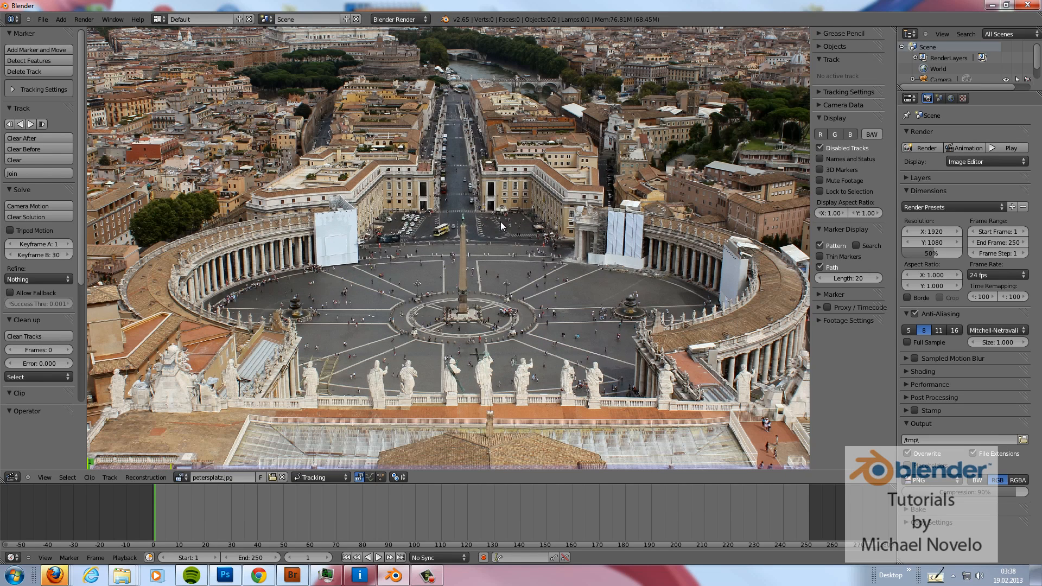
pyautogui.moveTo(823, 41)
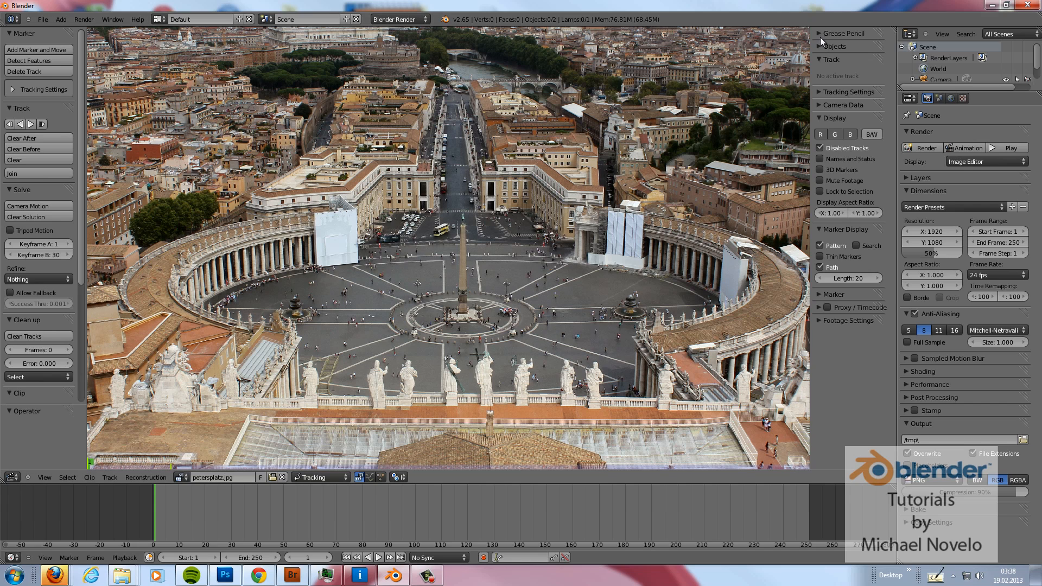
# Add a new grease pencil layer on the clip and give it a blue stroke colour
pyautogui.click(849, 32)
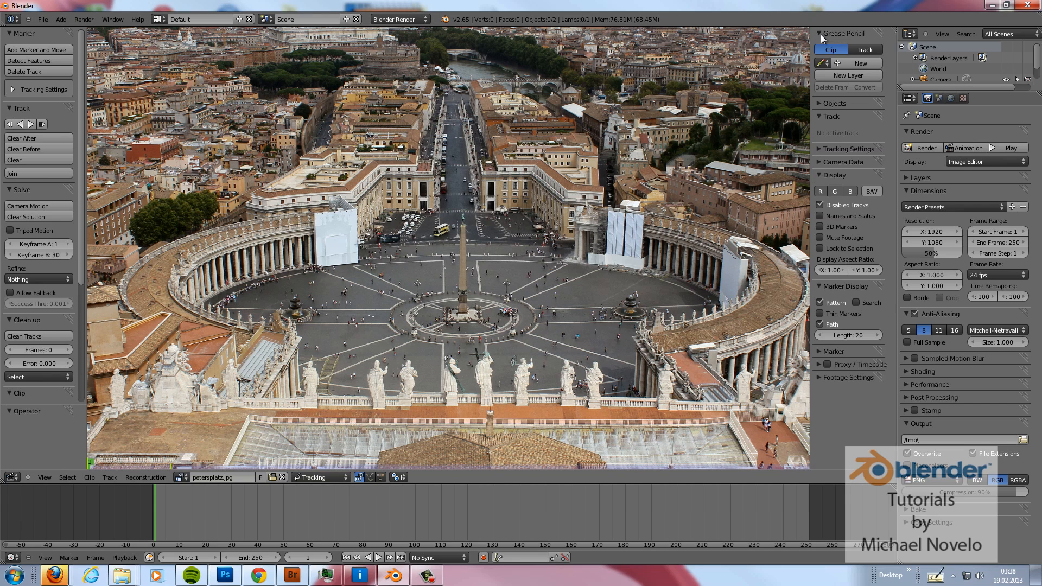
pyautogui.click(860, 63)
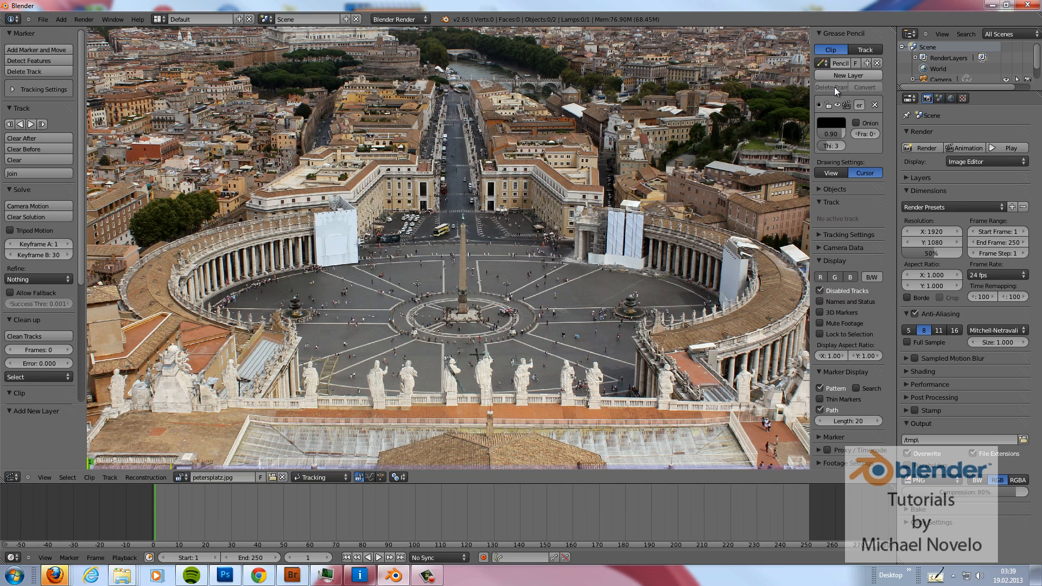
pyautogui.click(830, 123)
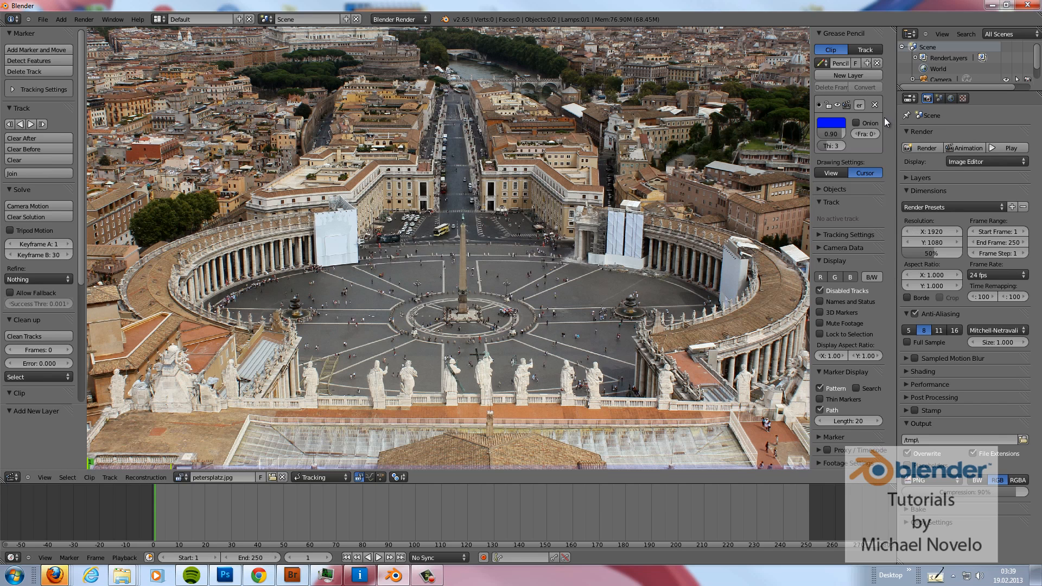
pyautogui.moveTo(605, 161)
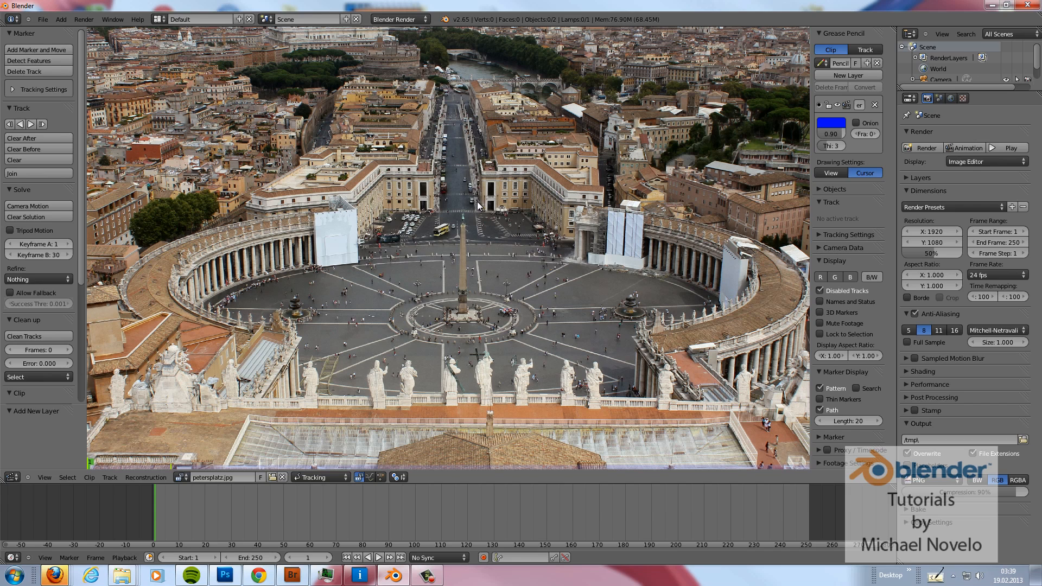
pyautogui.moveTo(490, 195)
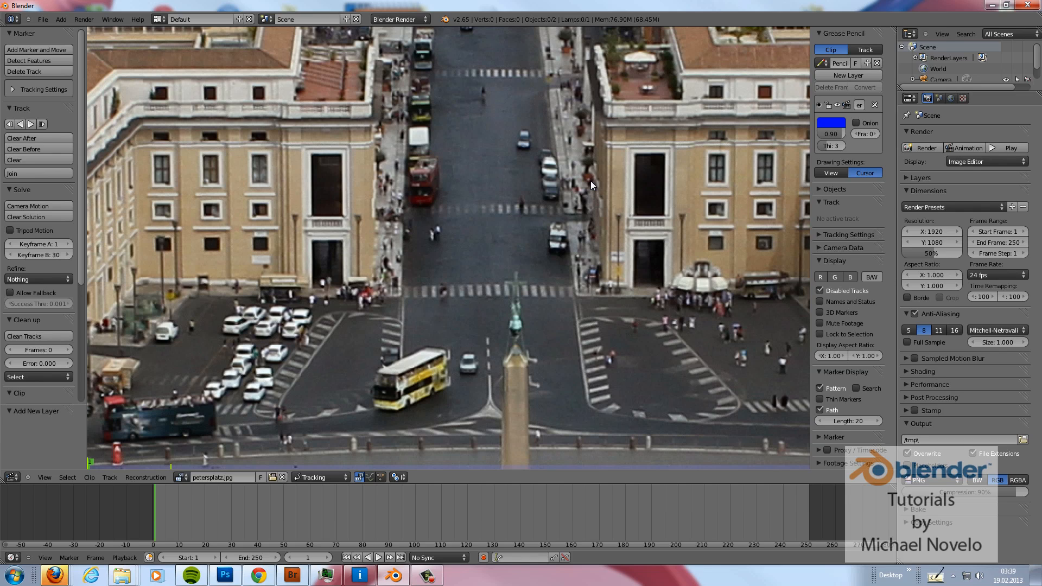
pyautogui.moveTo(607, 141)
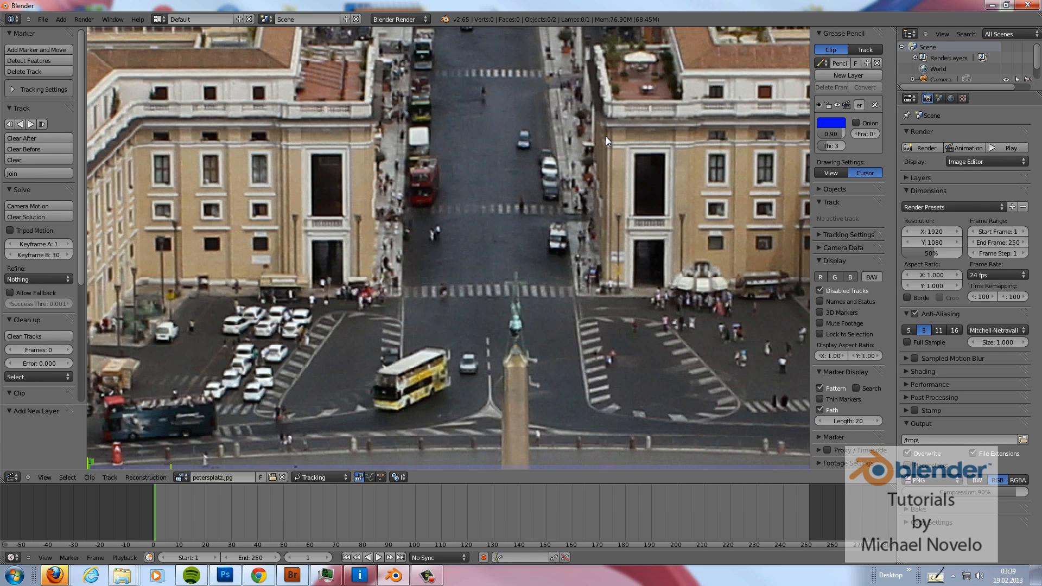
# Draw blue straight lines along vertical edges of the right building, another building, the white structure and the colonnade
pyautogui.moveTo(606, 130); pyautogui.dragTo(611, 269)
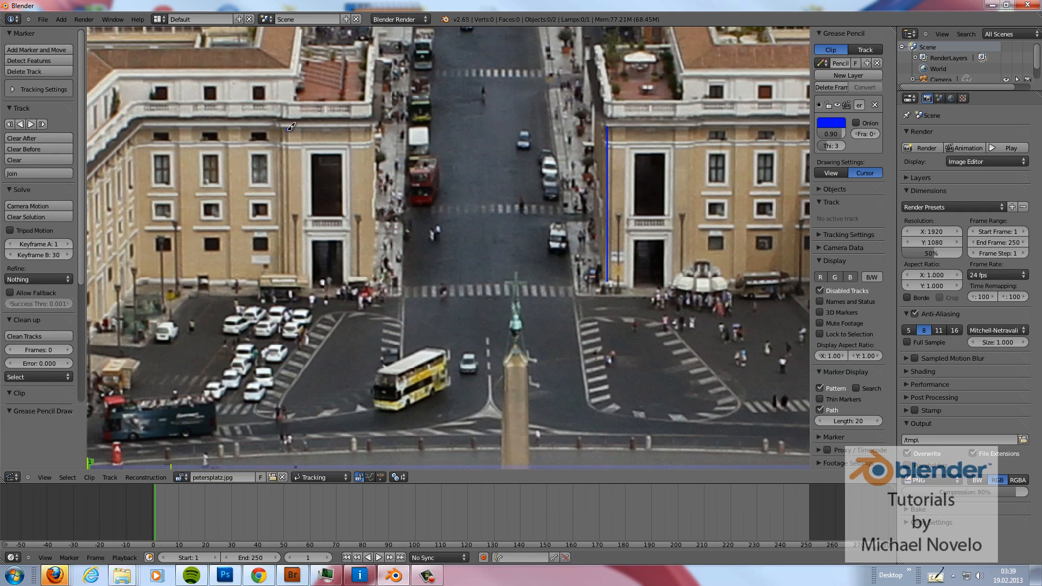
pyautogui.moveTo(288, 135); pyautogui.dragTo(287, 273)
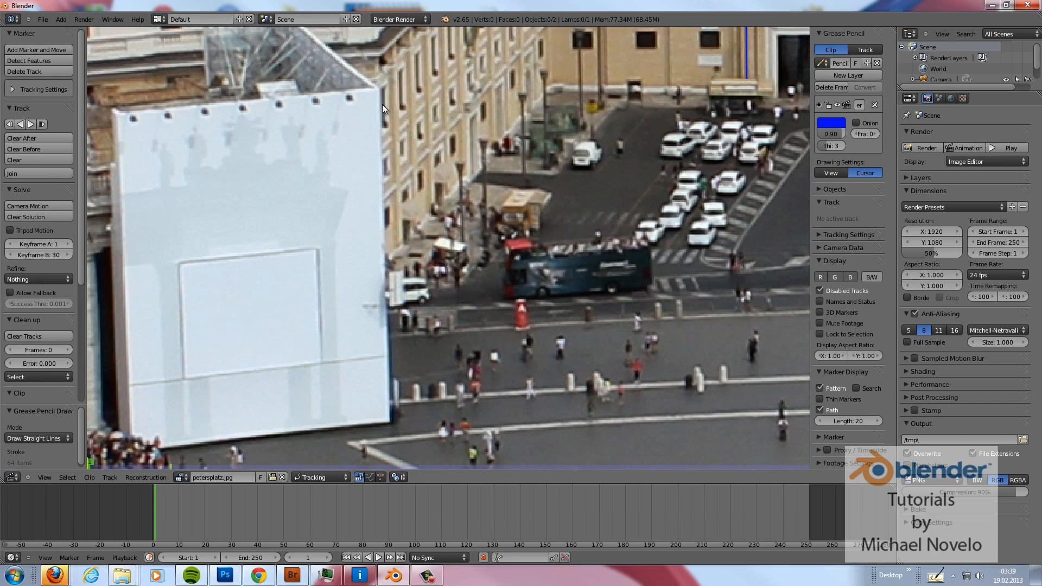
pyautogui.moveTo(381, 90); pyautogui.dragTo(385, 299)
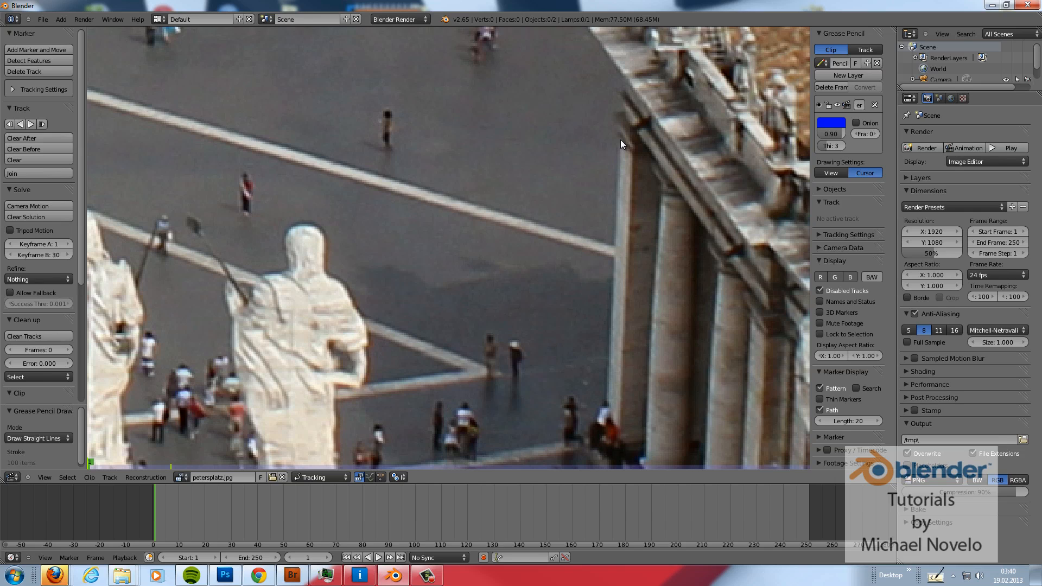
pyautogui.moveTo(618, 137); pyautogui.dragTo(606, 413)
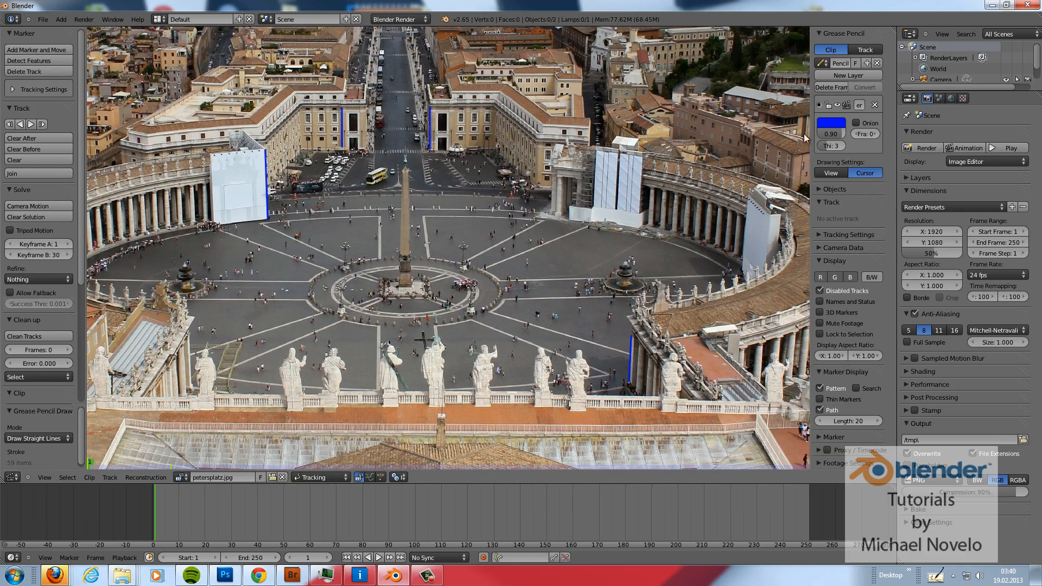
pyautogui.moveTo(846, 75)
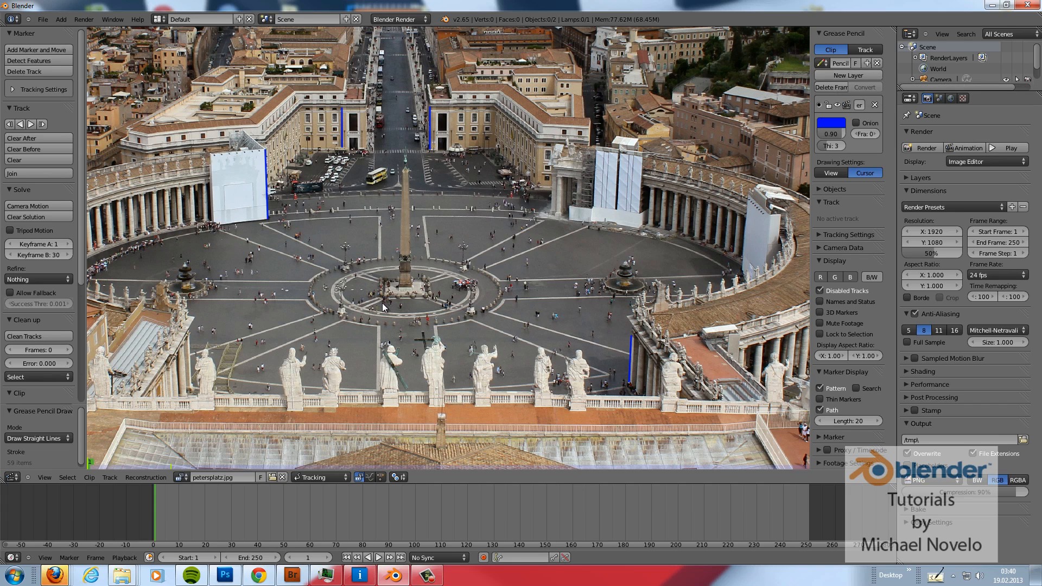
pyautogui.moveTo(393, 149)
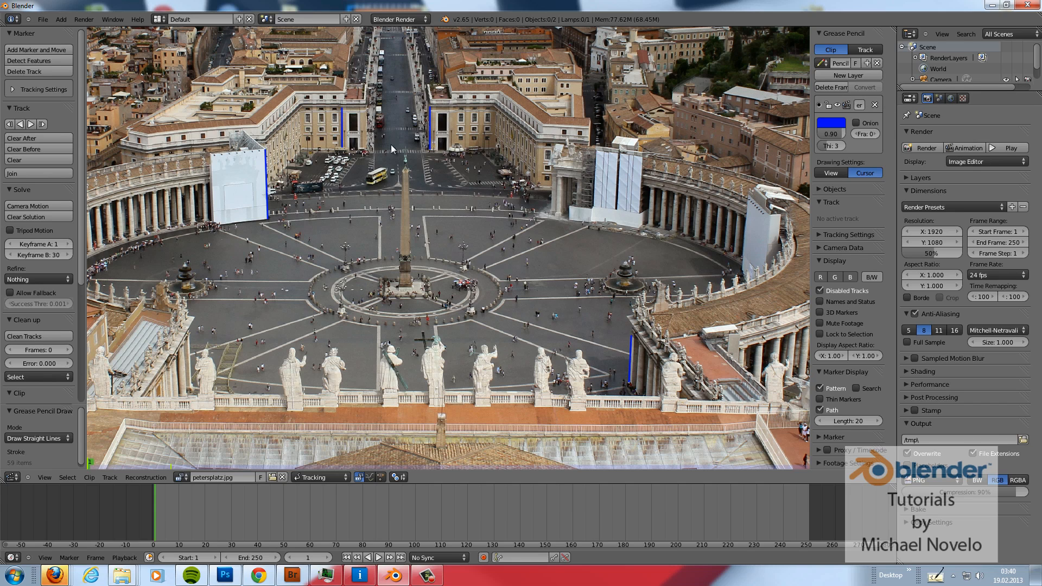
pyautogui.moveTo(428, 89)
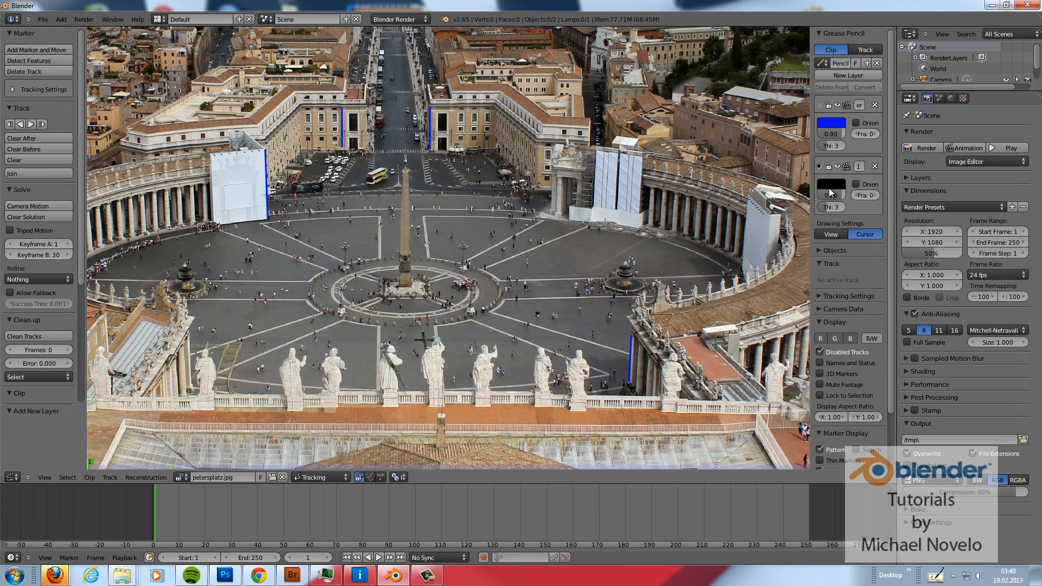
# Give the second grease pencil layer a green stroke colour
pyautogui.click(832, 184)
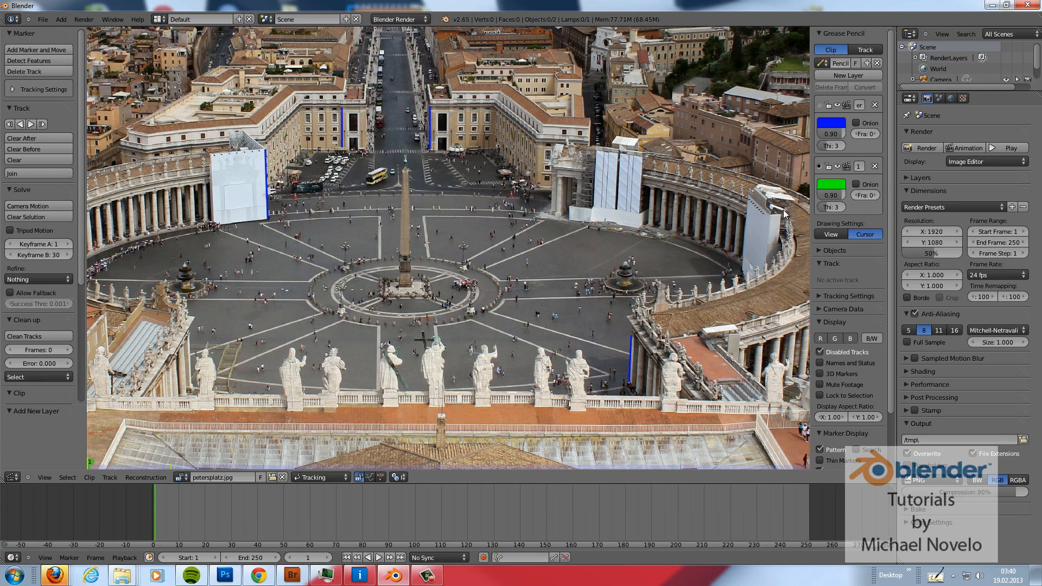
pyautogui.moveTo(380, 270)
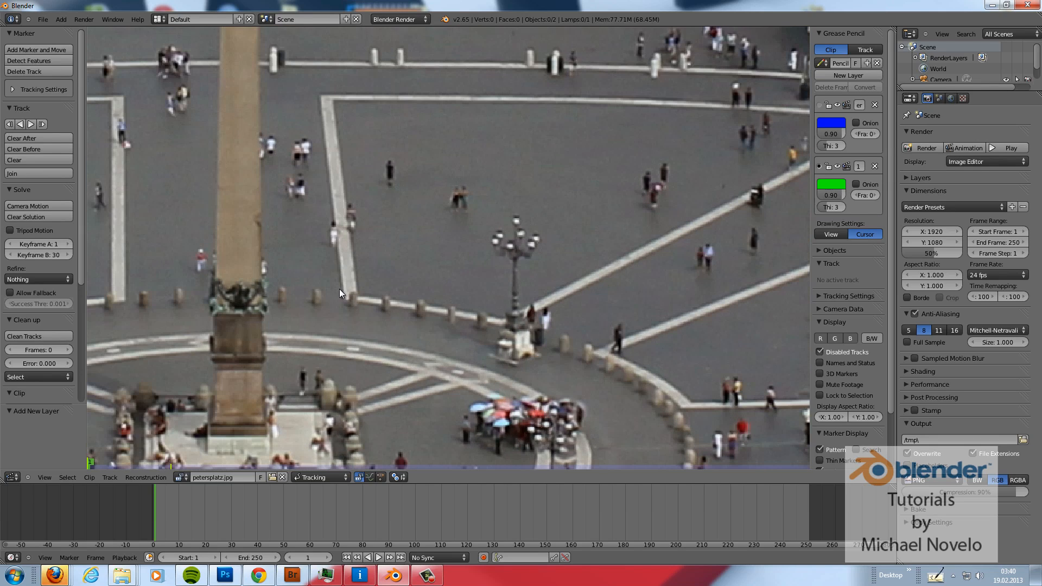
pyautogui.moveTo(345, 298)
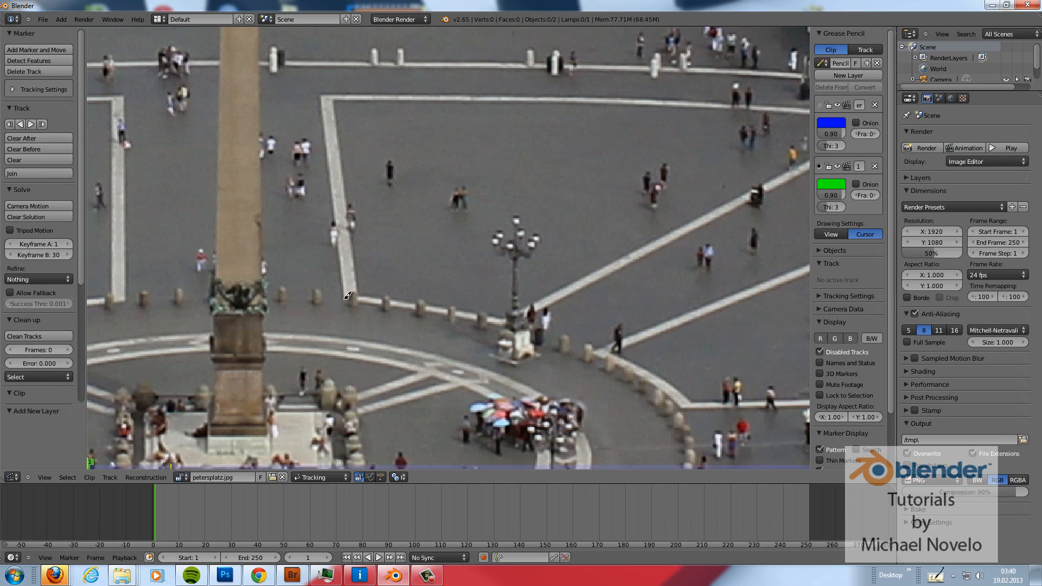
# Draw green straight lines along two parallel paving stripes and both edges of the street
pyautogui.moveTo(321, 88); pyautogui.dragTo(339, 300)
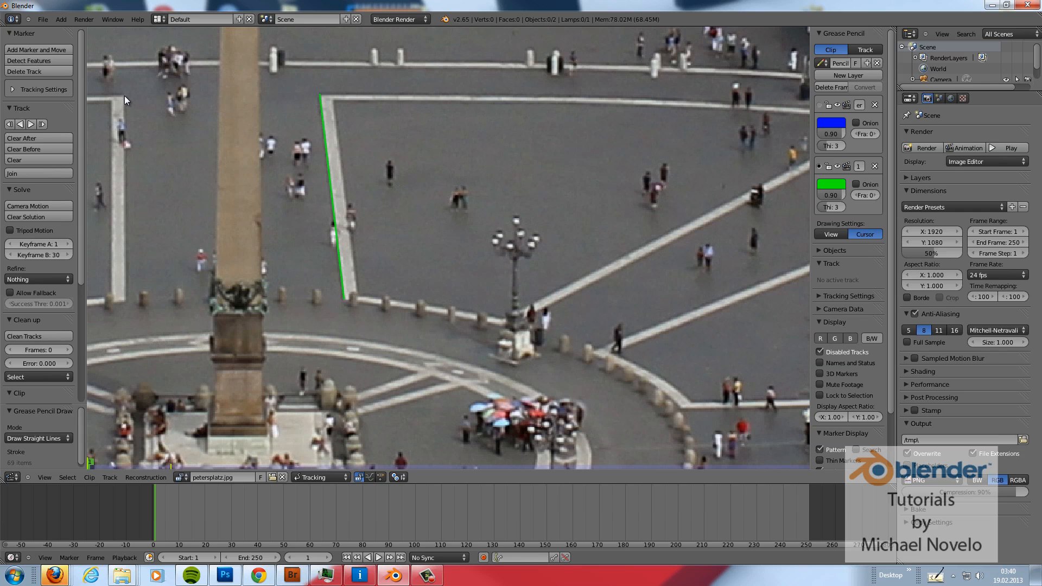
pyautogui.moveTo(123, 100); pyautogui.dragTo(123, 300)
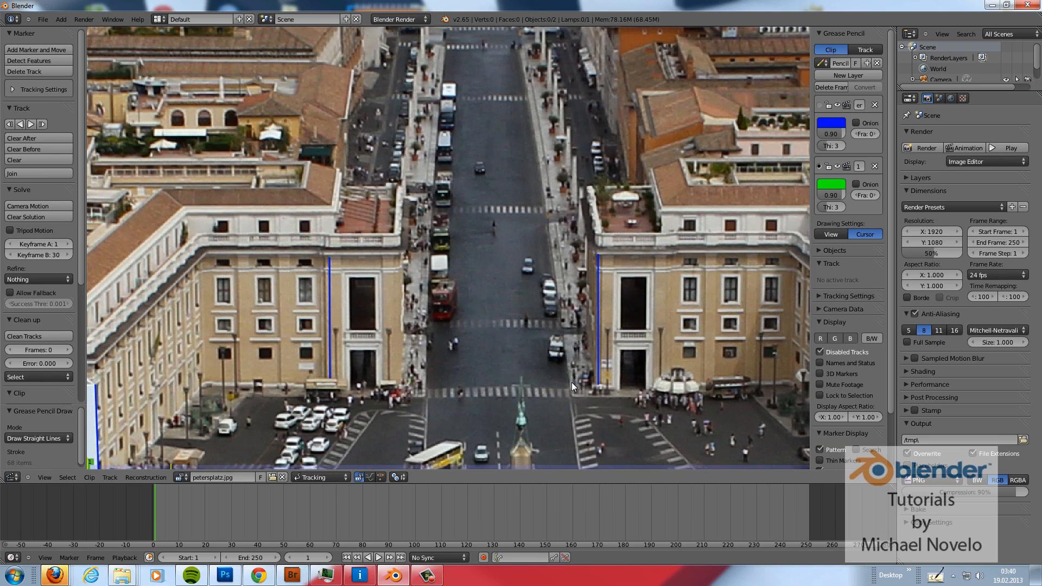
pyautogui.moveTo(541, 160); pyautogui.dragTo(568, 379)
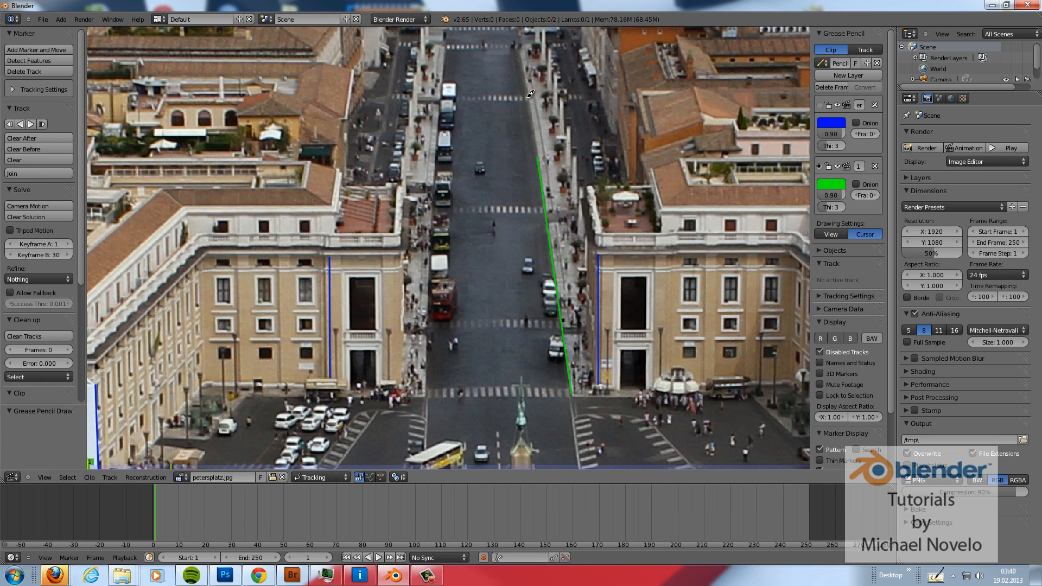
pyautogui.moveTo(539, 159); pyautogui.dragTo(523, 41)
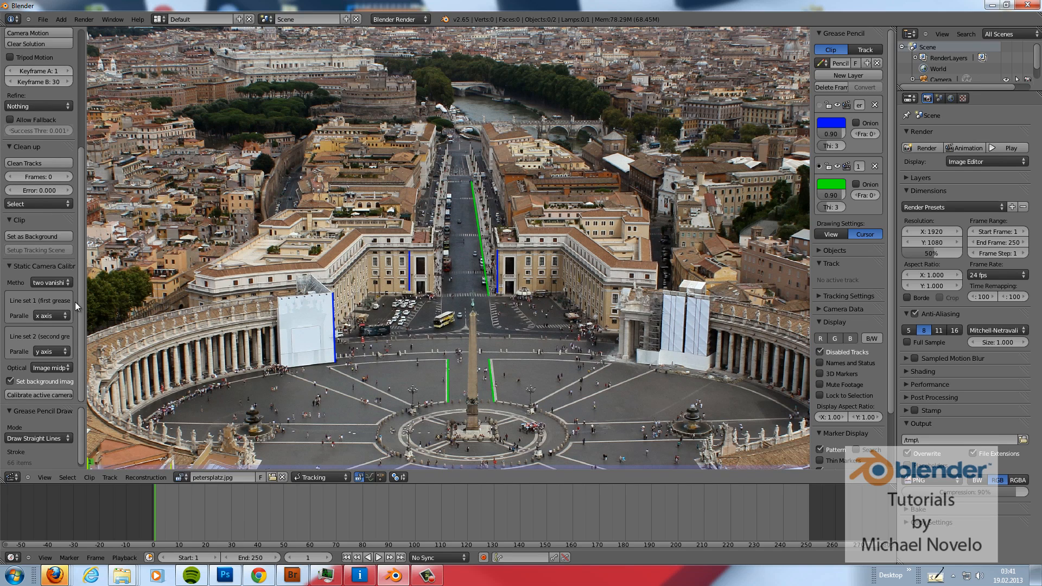
pyautogui.moveTo(35, 304)
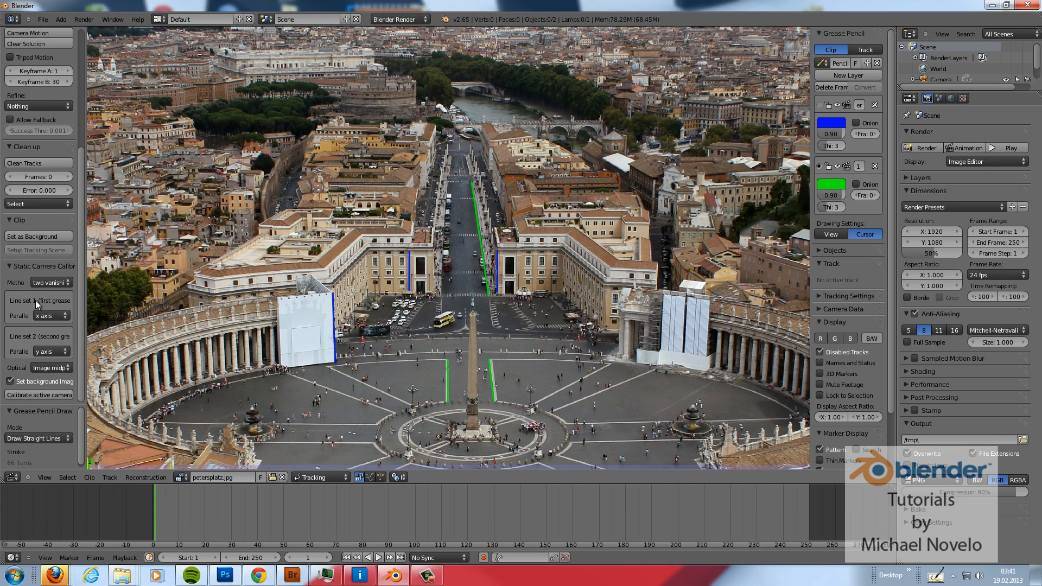
pyautogui.moveTo(16, 277)
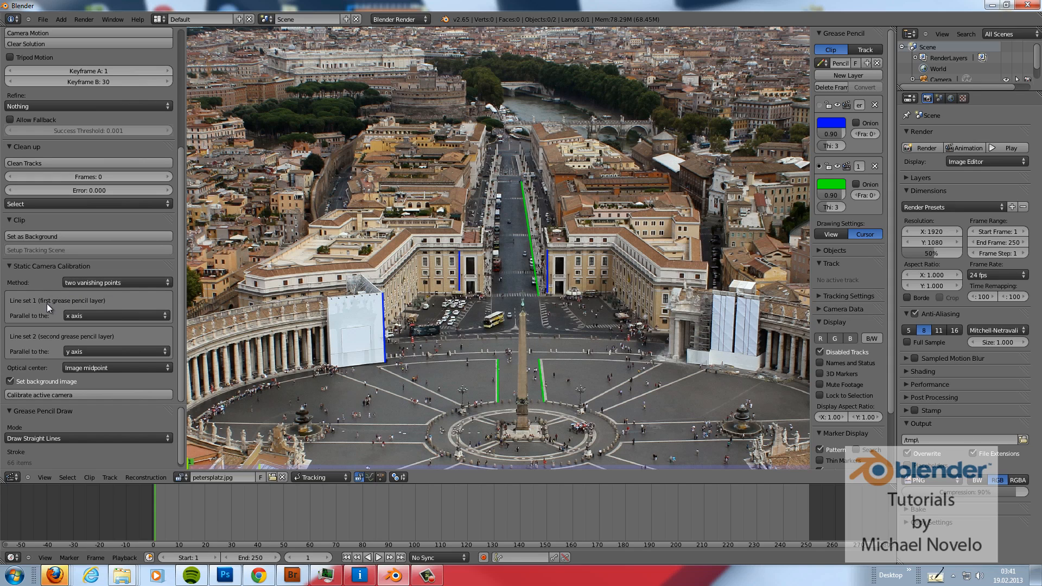
pyautogui.moveTo(94, 315)
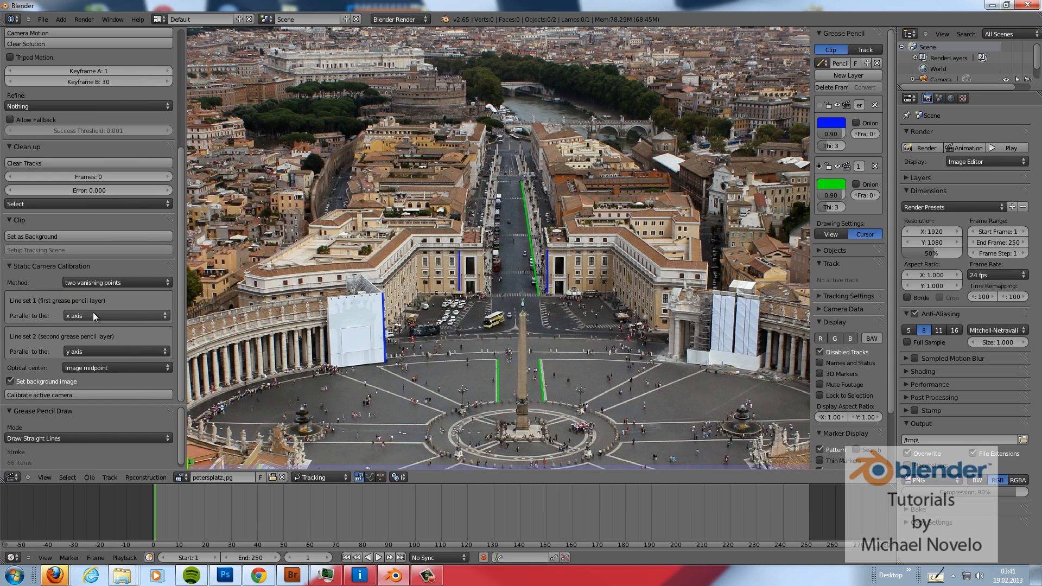
# Set BLAM's first line set parallel to the z axis for static camera calibration
pyautogui.click(114, 315)
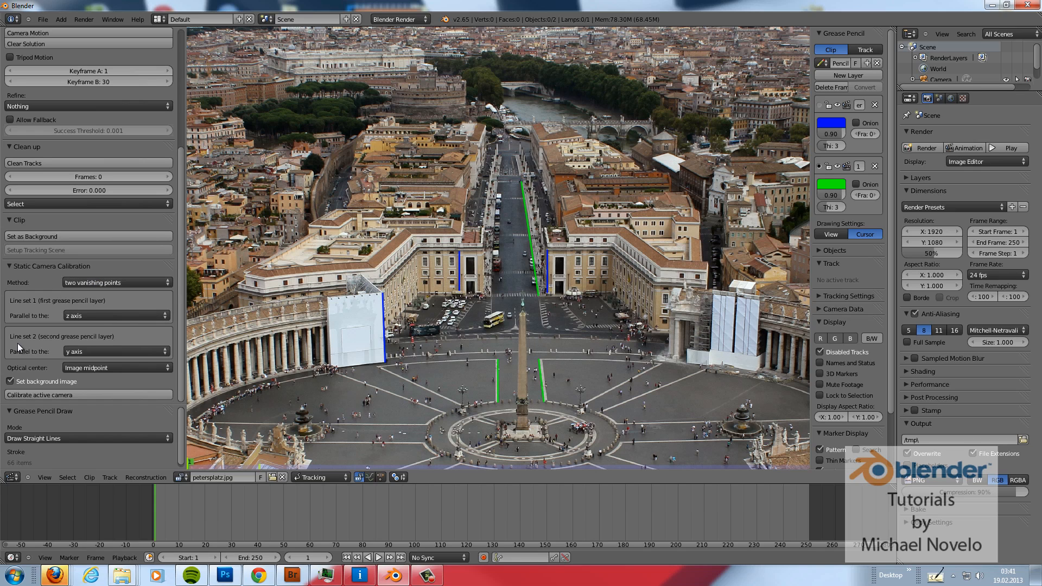
pyautogui.moveTo(30, 346)
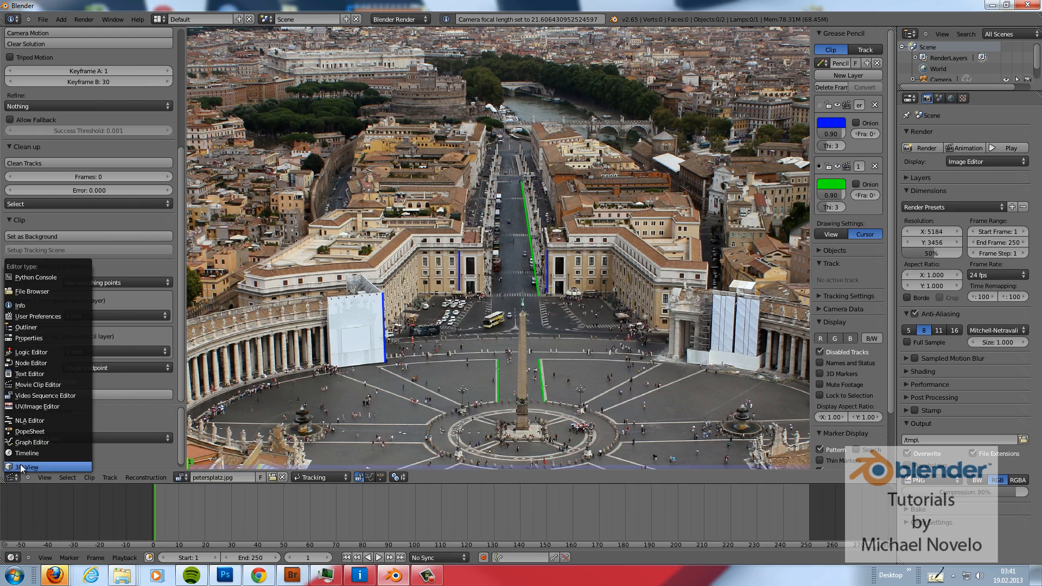
# Switch the area to the 3D viewport and load petersplatz.jpg into a new background image slot
pyautogui.click(26, 467)
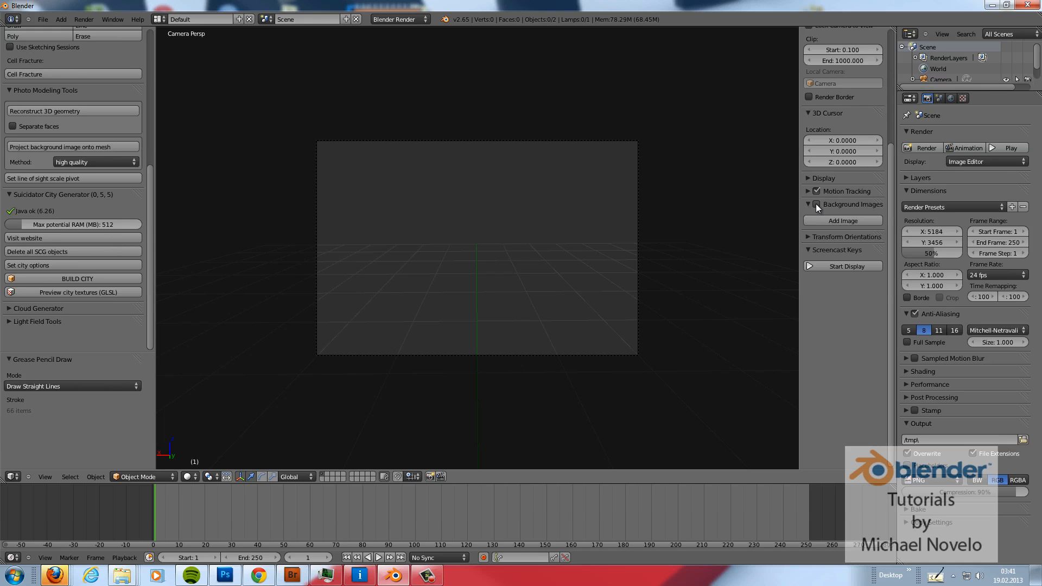
pyautogui.click(842, 221)
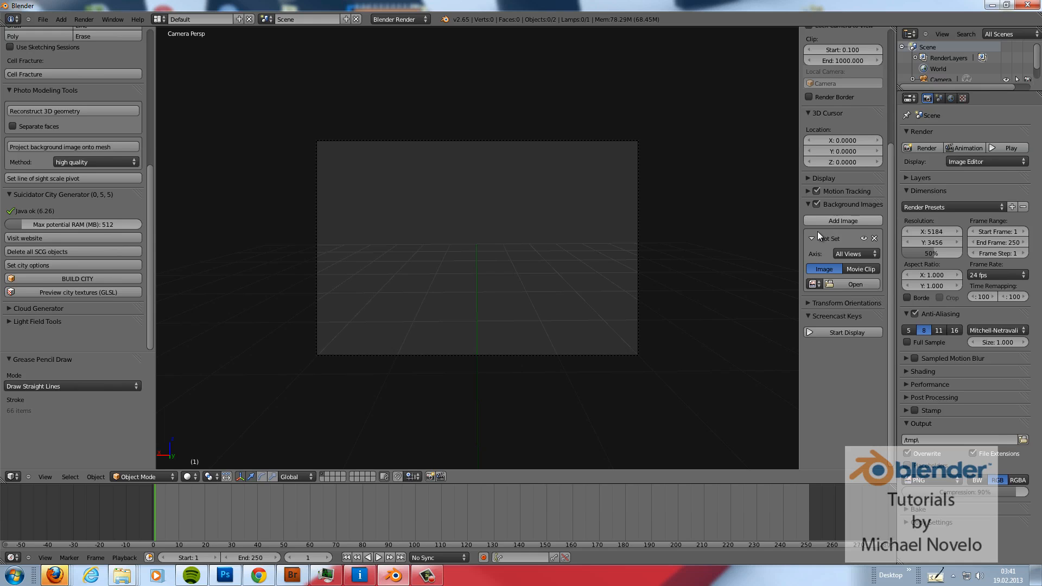
pyautogui.click(856, 284)
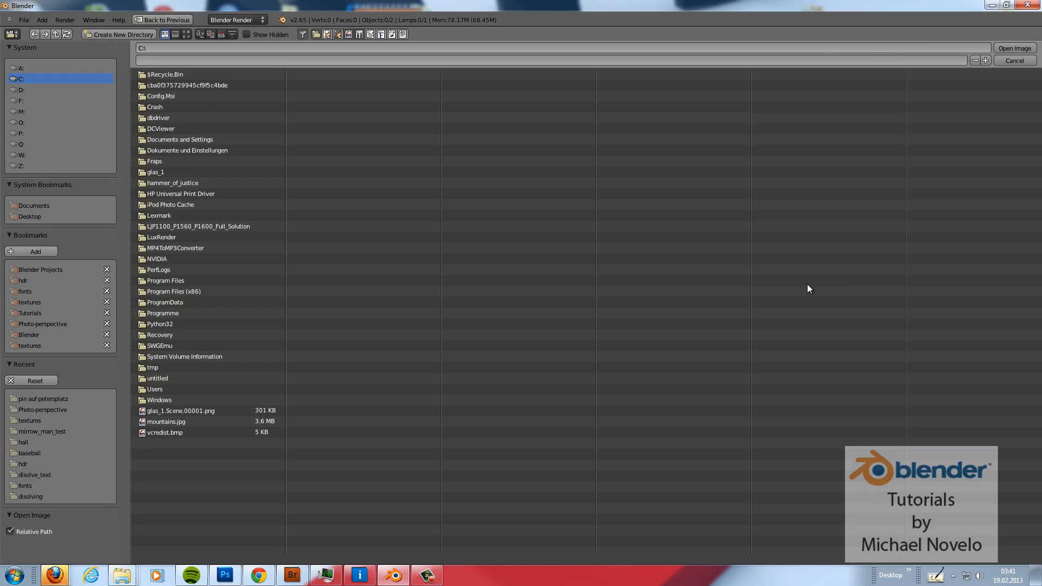
pyautogui.moveTo(63, 406)
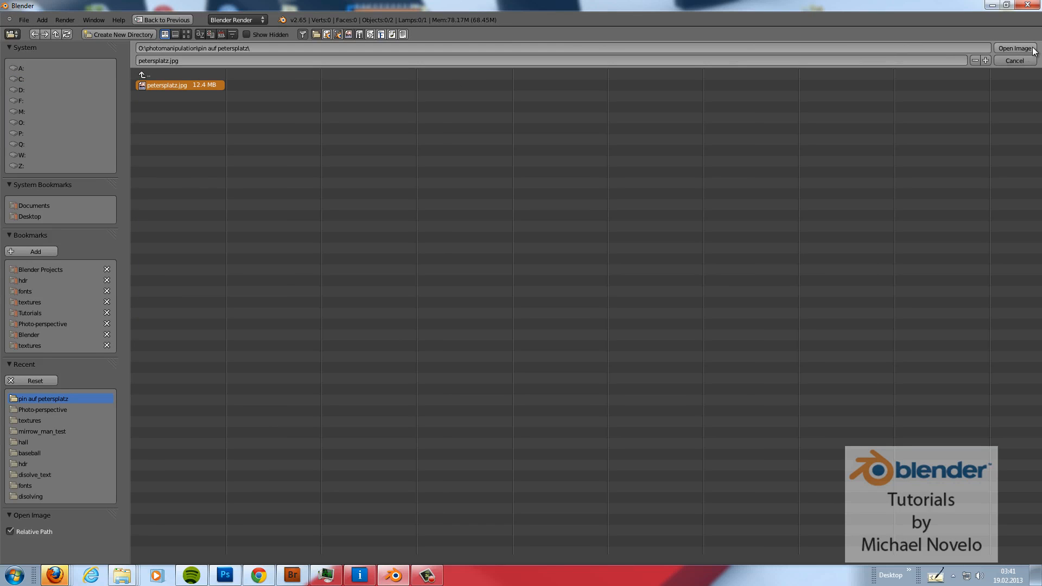
pyautogui.moveTo(746, 206)
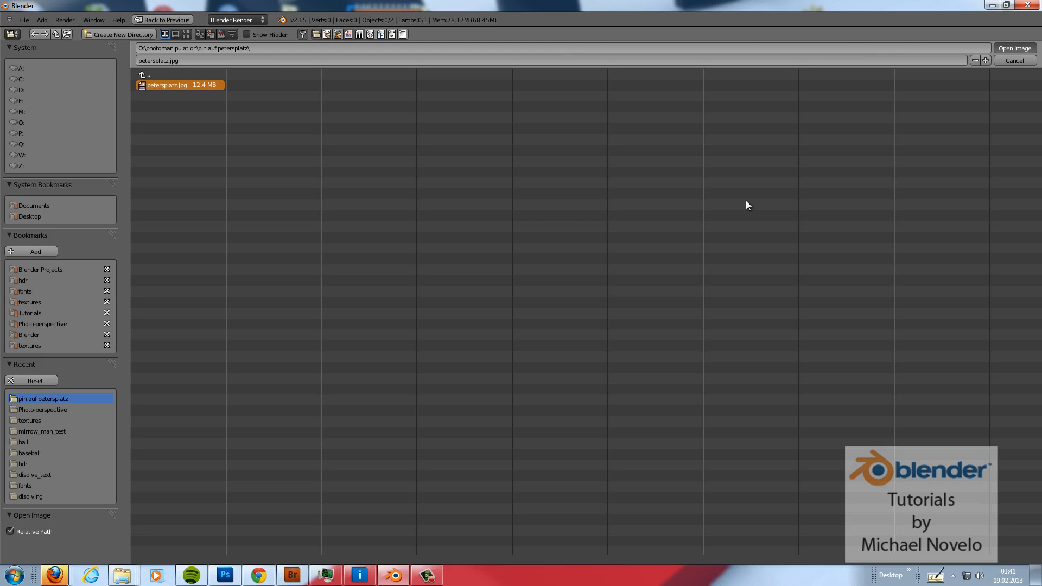
pyautogui.click(1017, 47)
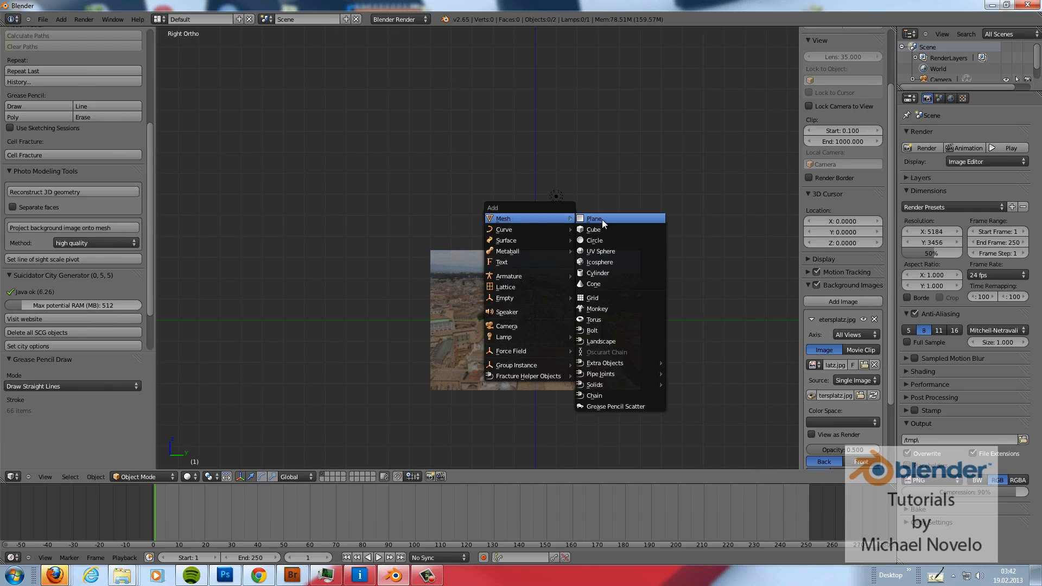
# Add a plane mesh and move it along X, Y and Z onto the square's paving in camera view
pyautogui.click(594, 218)
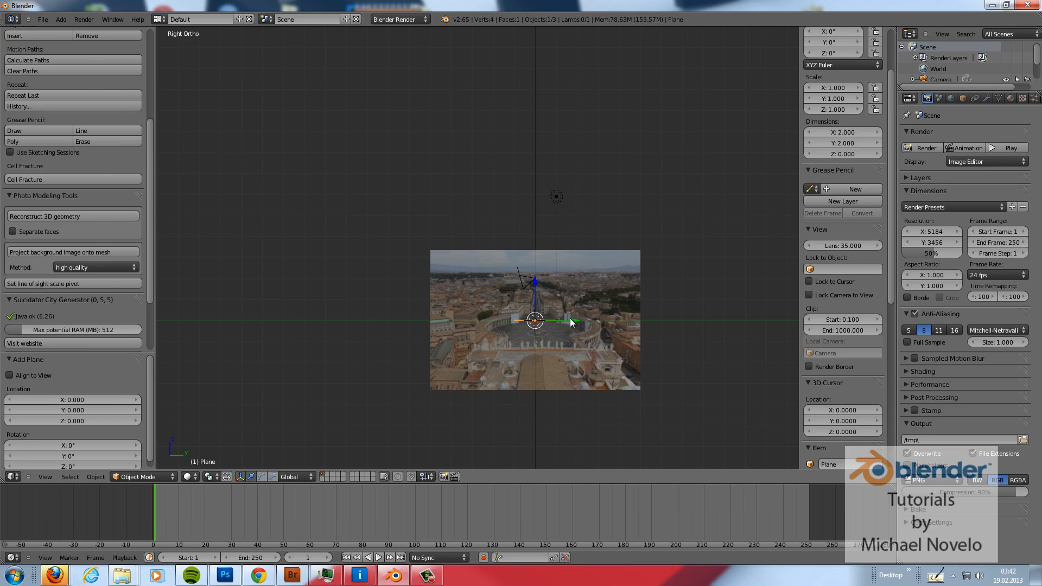
pyautogui.moveTo(573, 322); pyautogui.dragTo(417, 329)
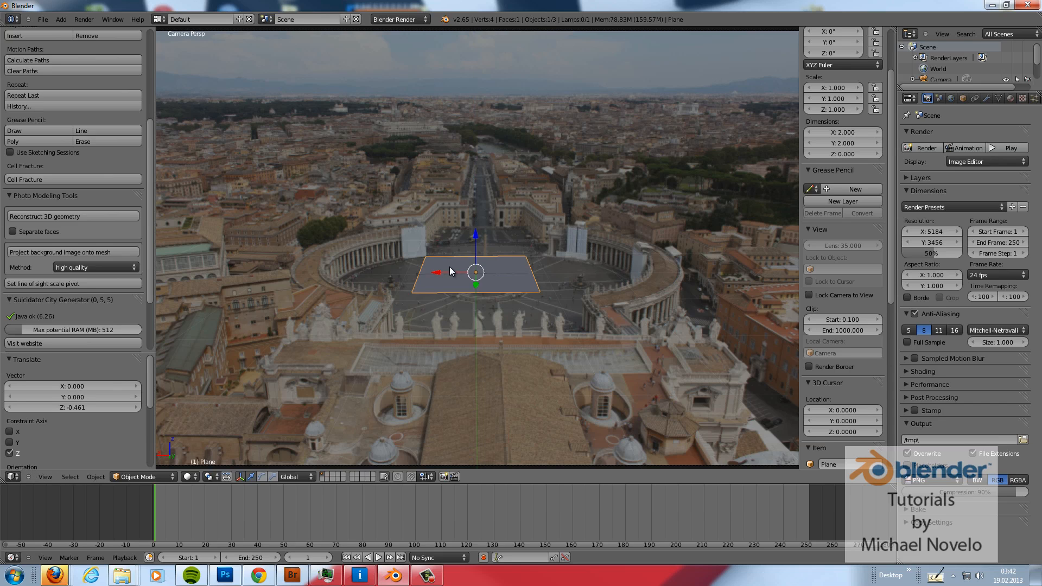
pyautogui.moveTo(475, 271); pyautogui.dragTo(488, 289)
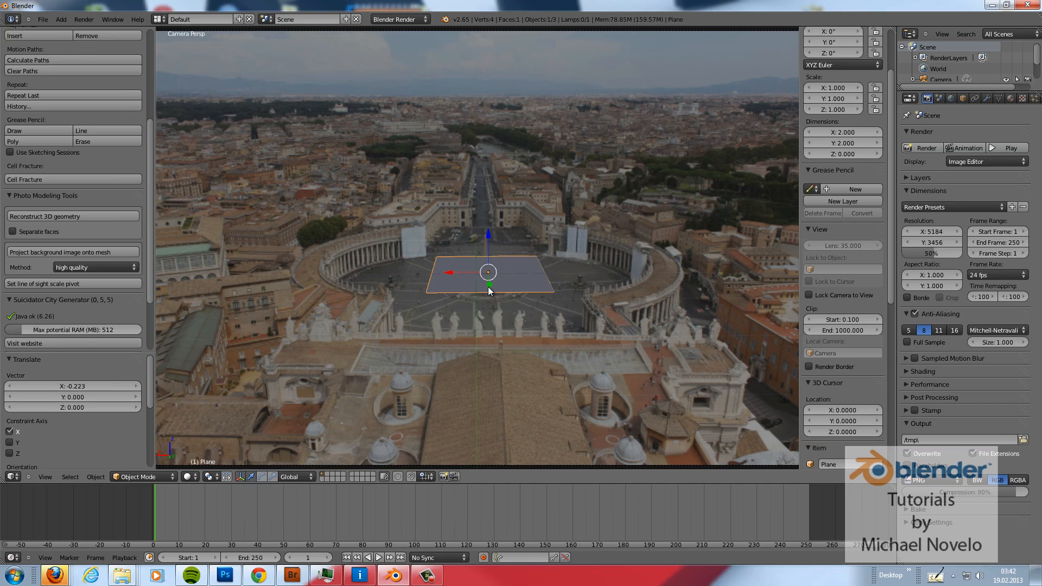
pyautogui.moveTo(488, 273); pyautogui.dragTo(486, 238)
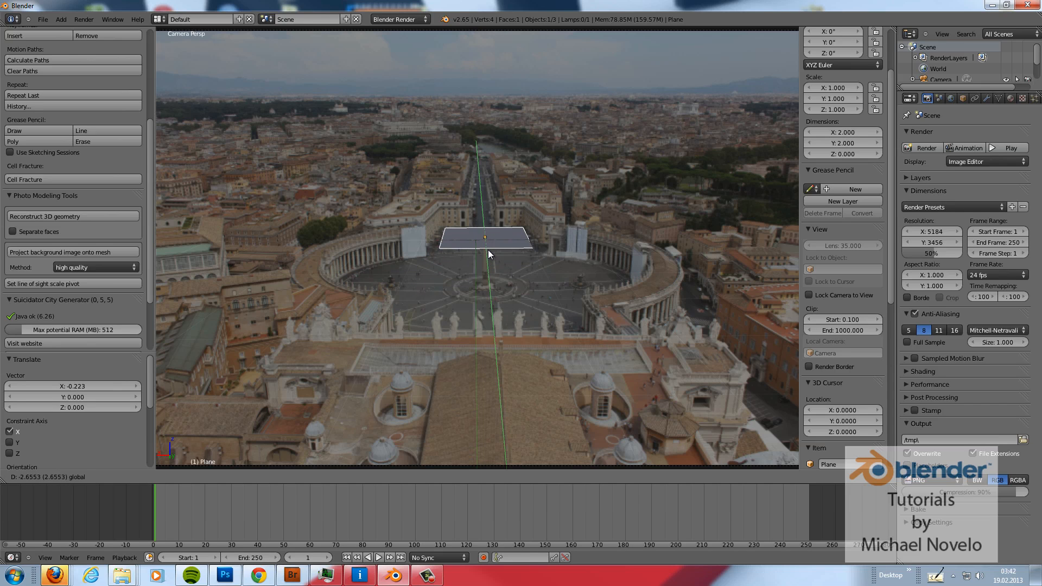
pyautogui.moveTo(489, 254); pyautogui.dragTo(488, 205)
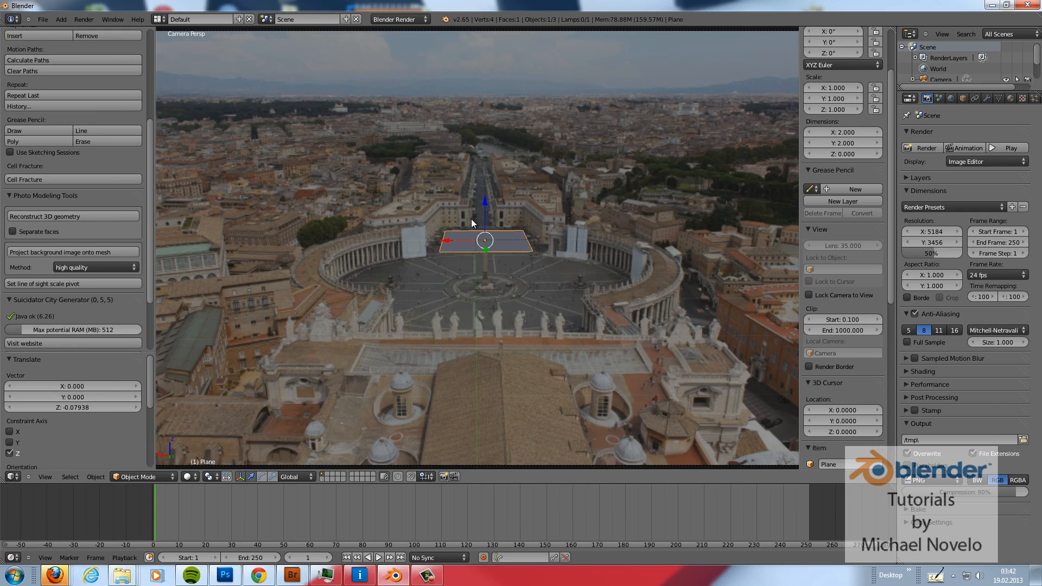
pyautogui.moveTo(471, 211)
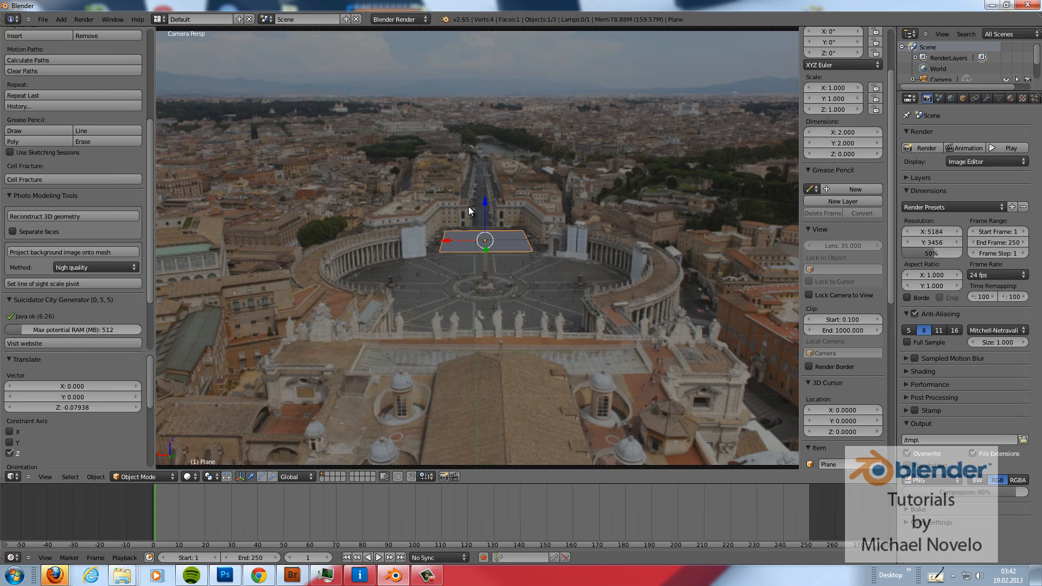